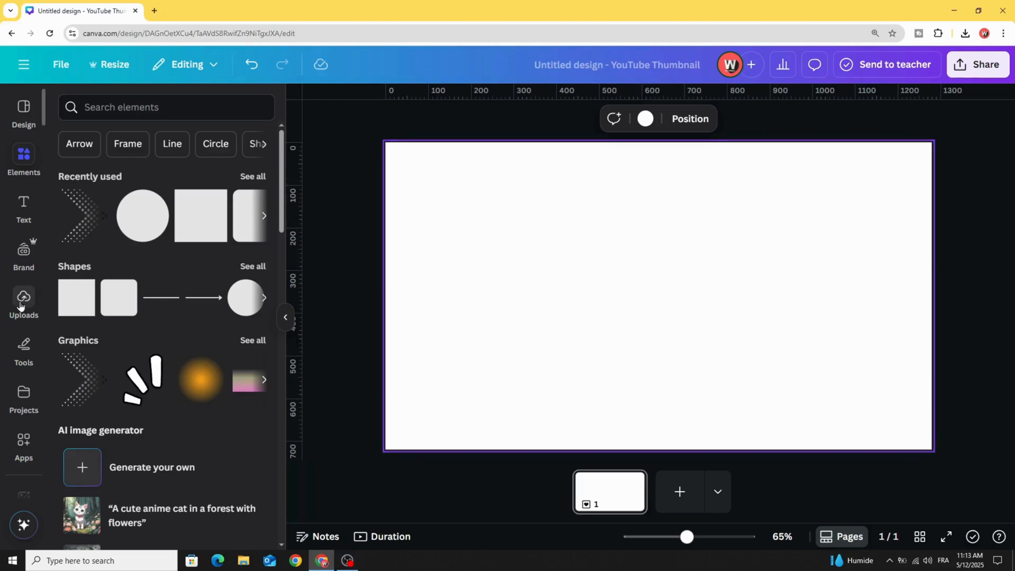
- Add the uploaded red hoodie photo, enlarge it to fill the thumbnail and remove its background
click(23, 302)
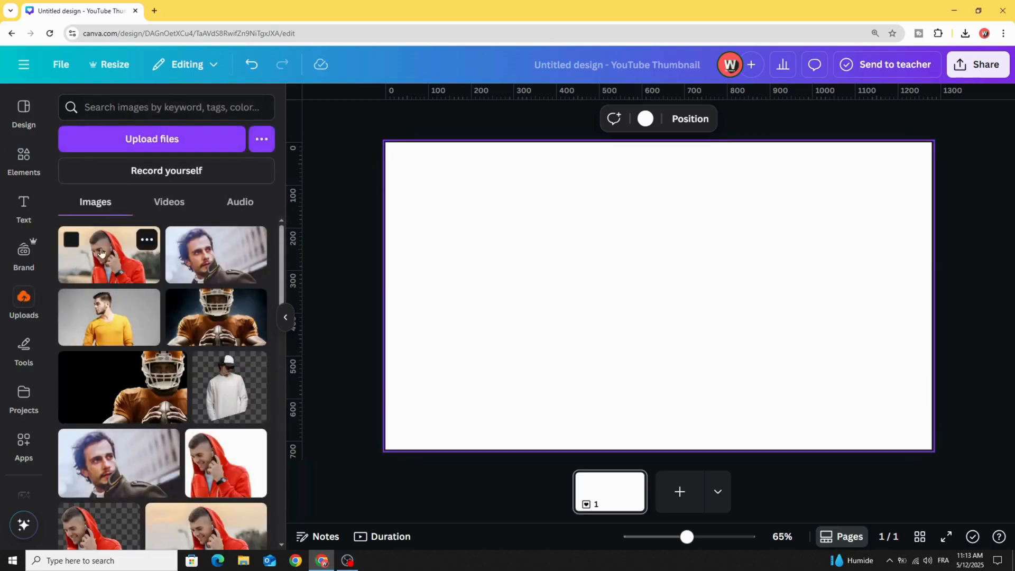
click(108, 254)
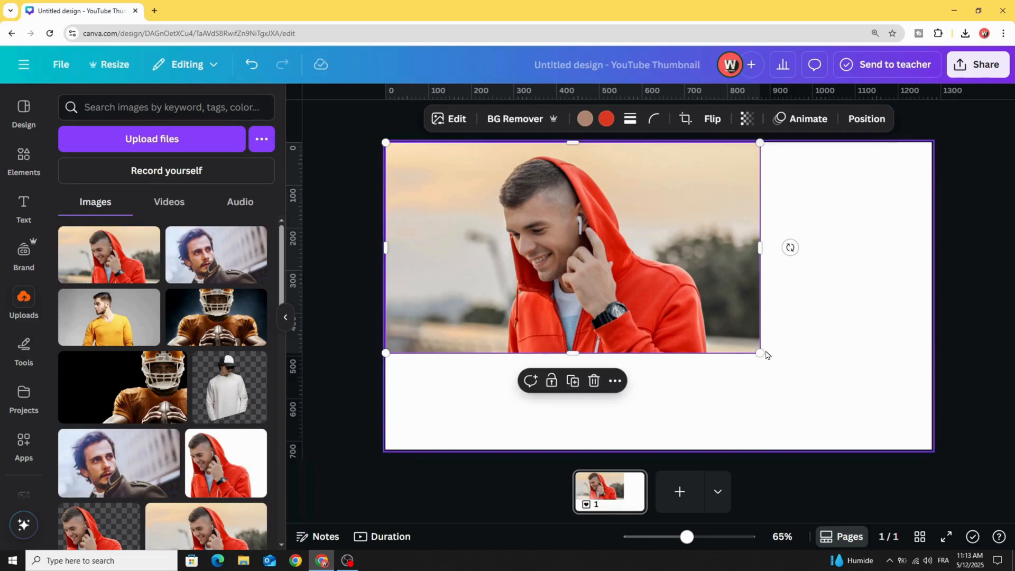
drag(759, 353, 932, 449)
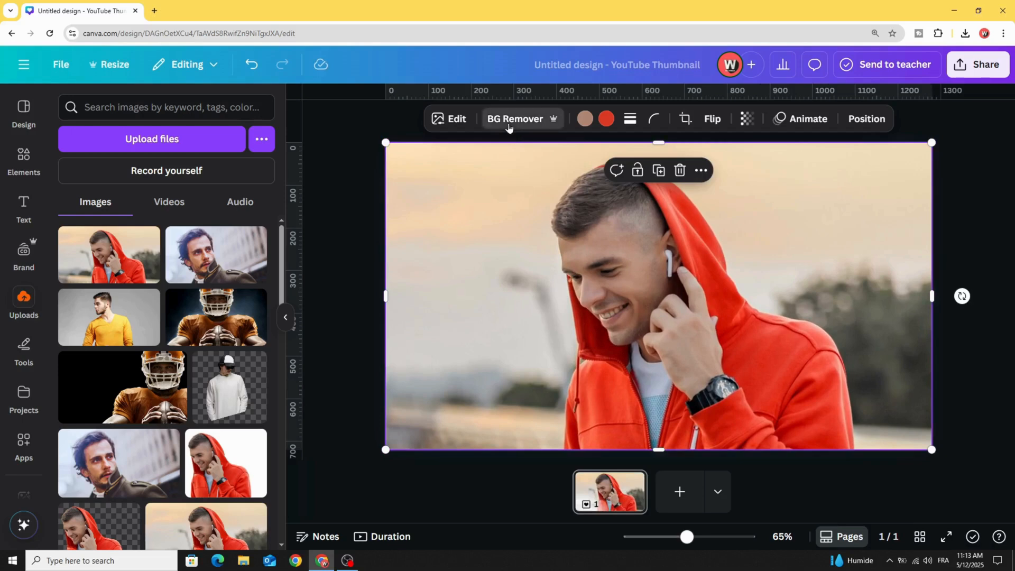
click(515, 118)
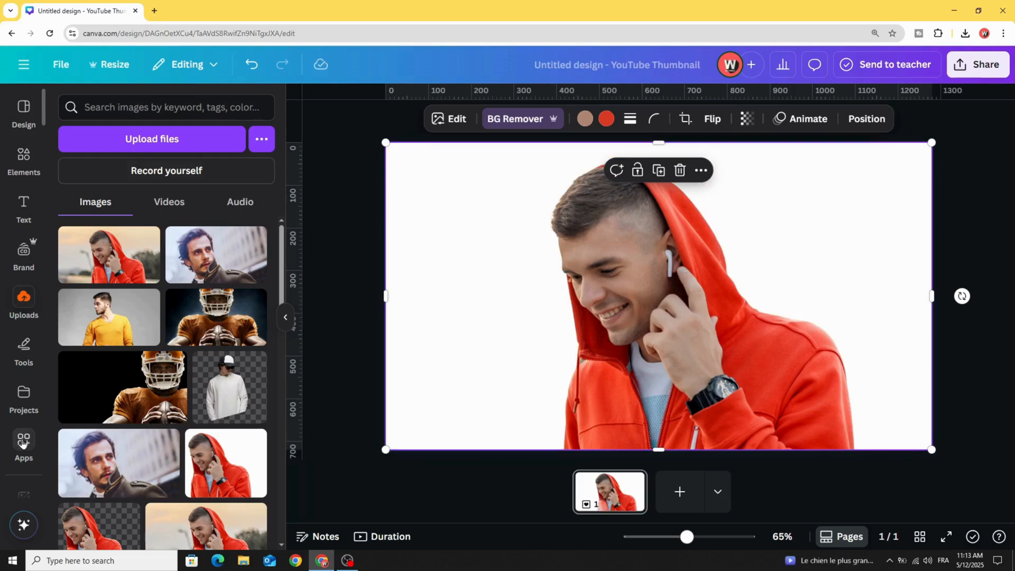
- Search Apps for 'warp' and launch the Warp Brush app in Warp mode
text(blend image)
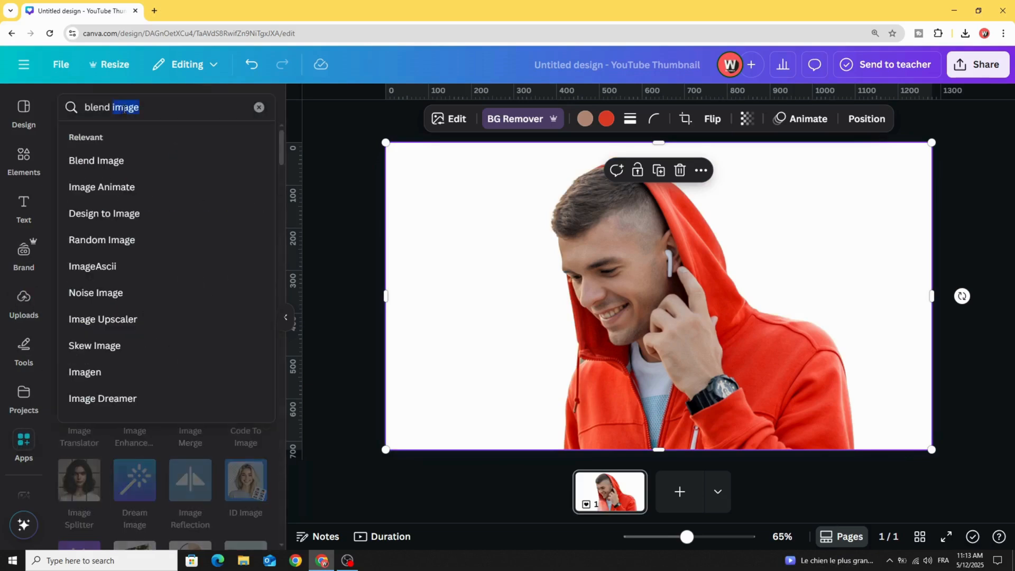
text(warp)
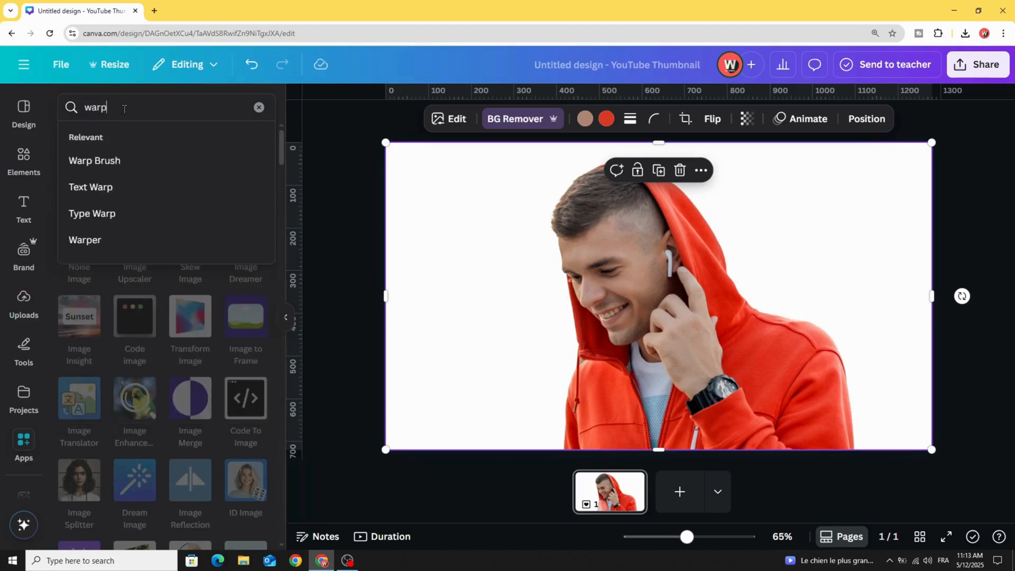
click(95, 161)
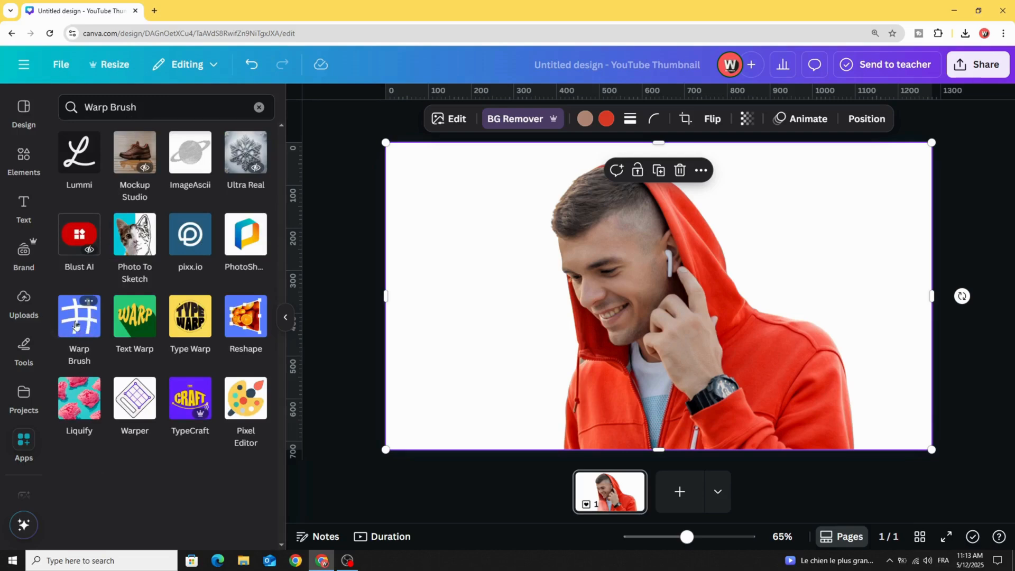
click(79, 317)
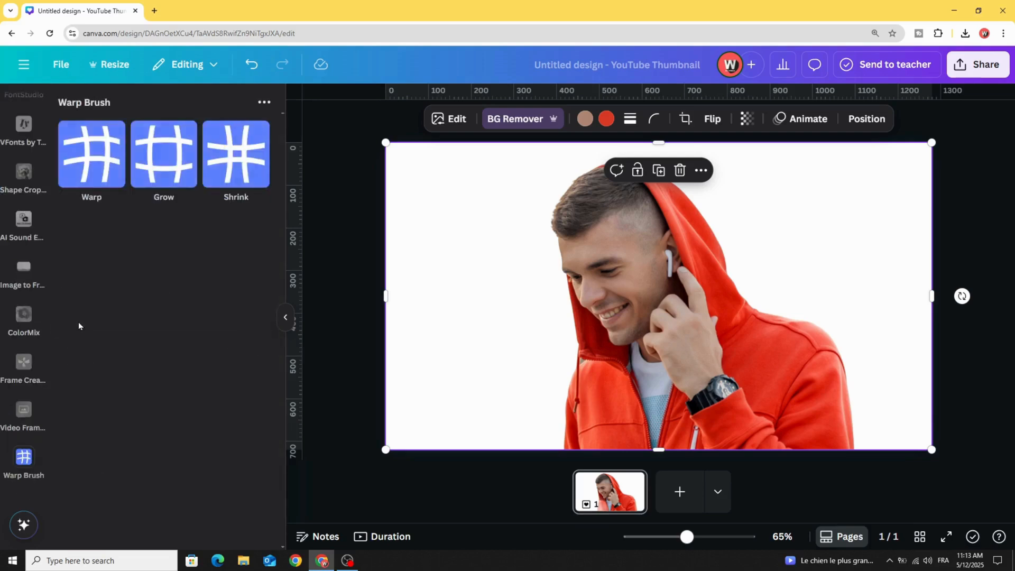
click(91, 154)
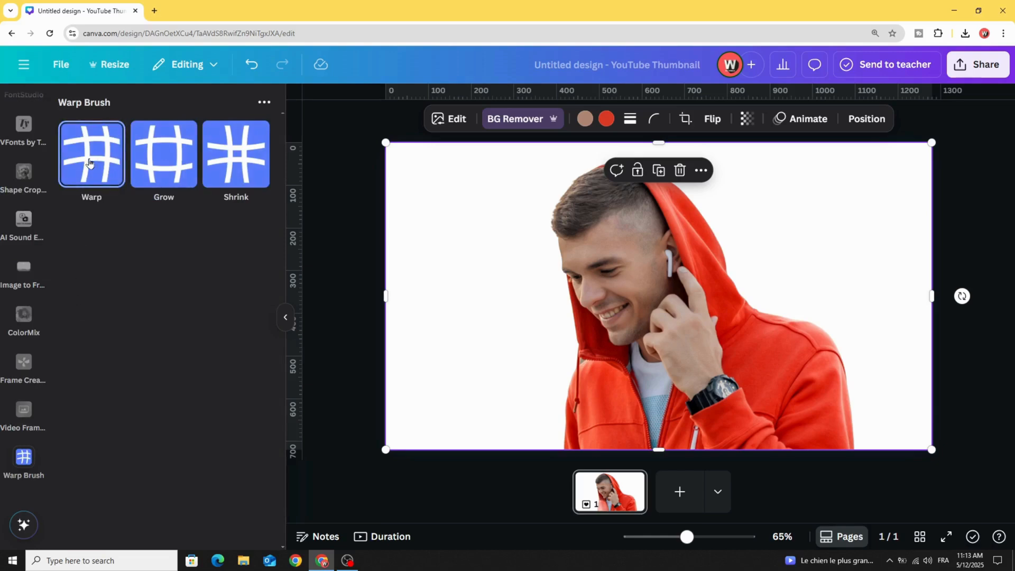
- With a brush size of about 105, pull the hood edge out into long red streaks toward the right
click(92, 154)
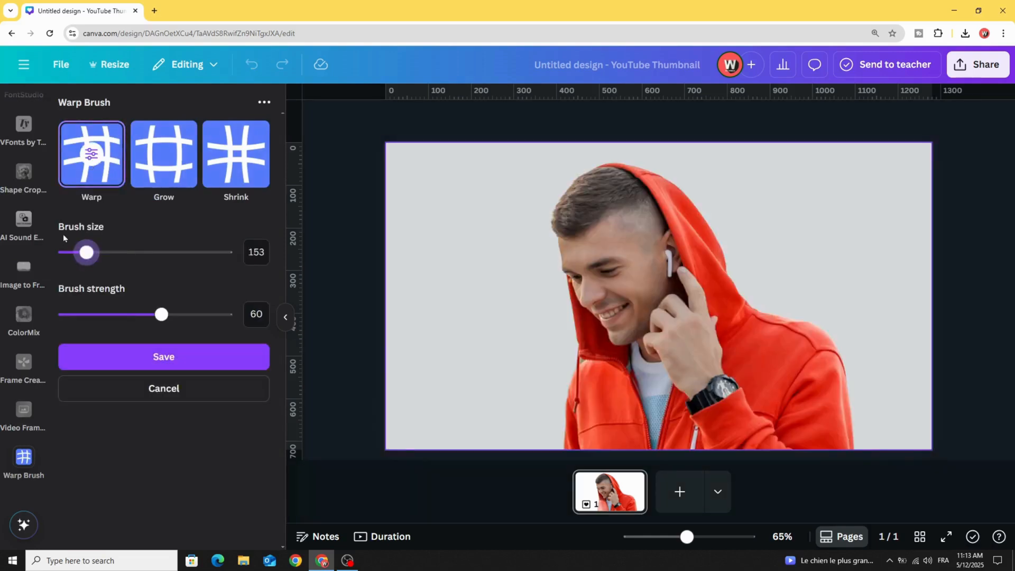
drag(87, 253, 80, 252)
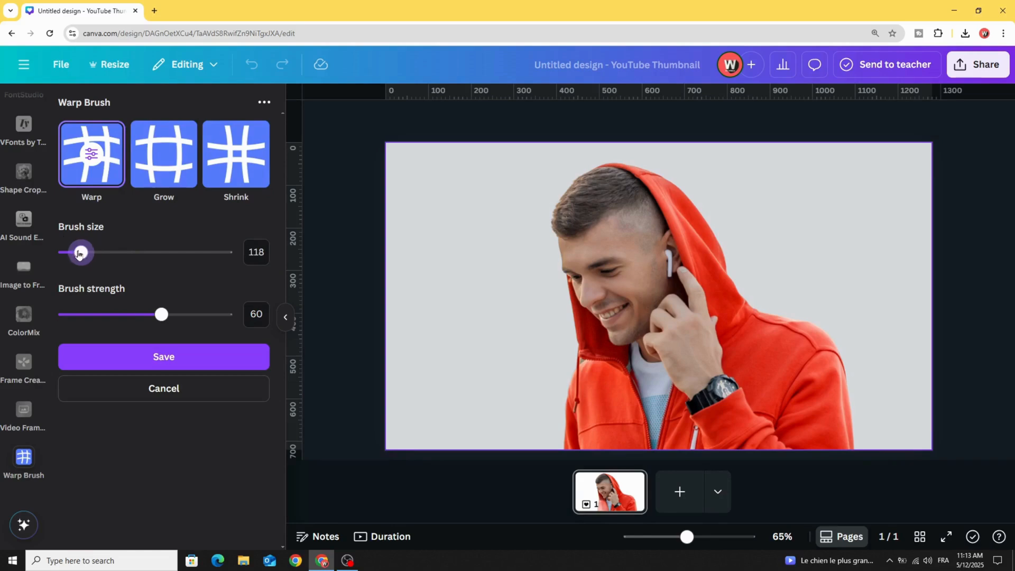
drag(81, 252, 78, 252)
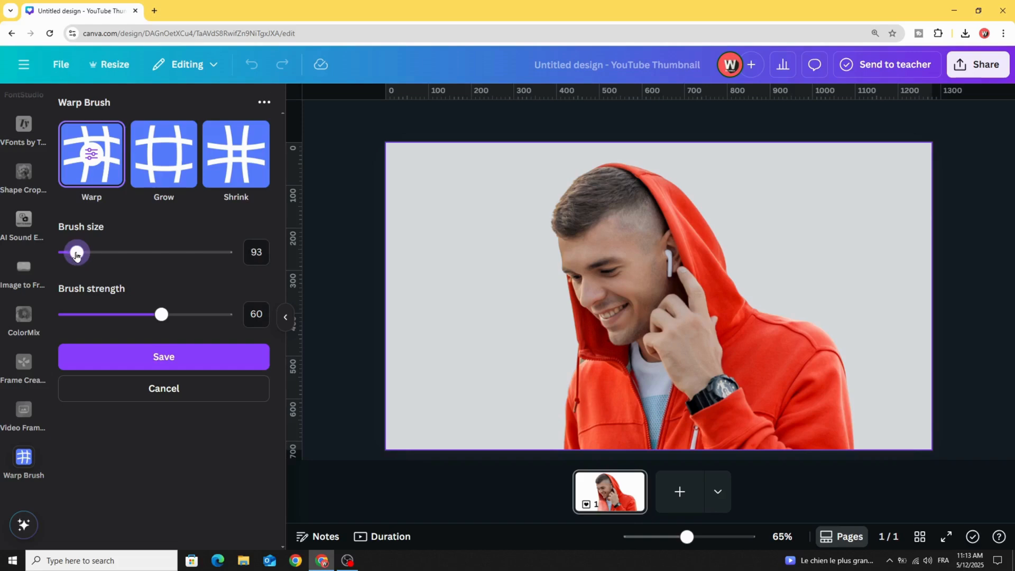
drag(75, 253, 80, 254)
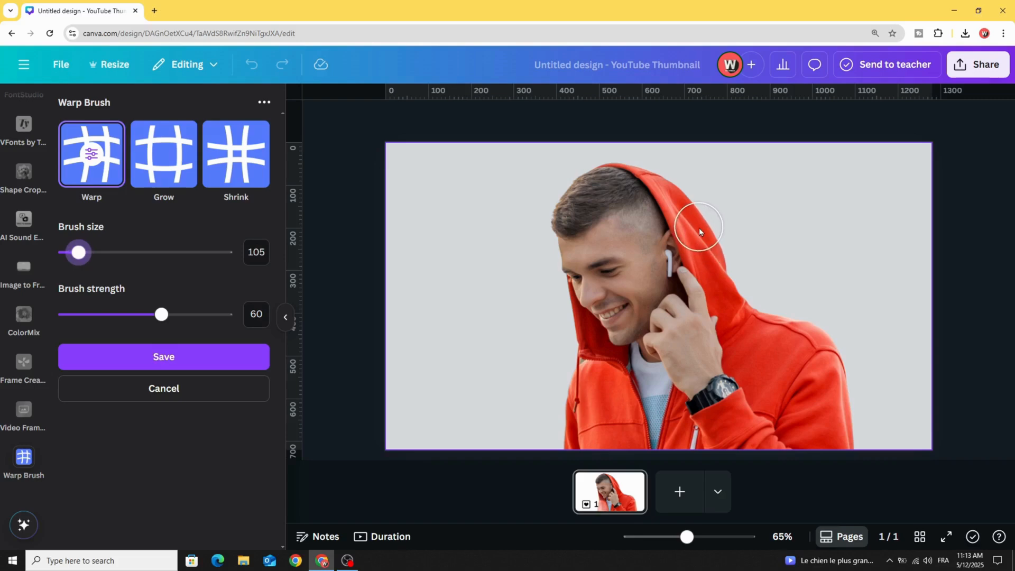
drag(698, 227, 730, 251)
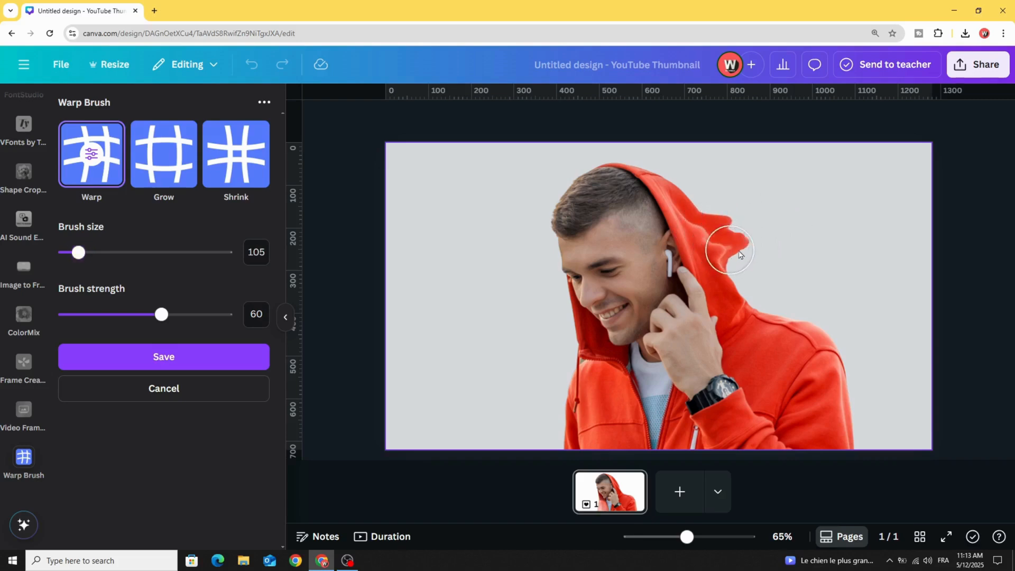
drag(730, 252, 753, 305)
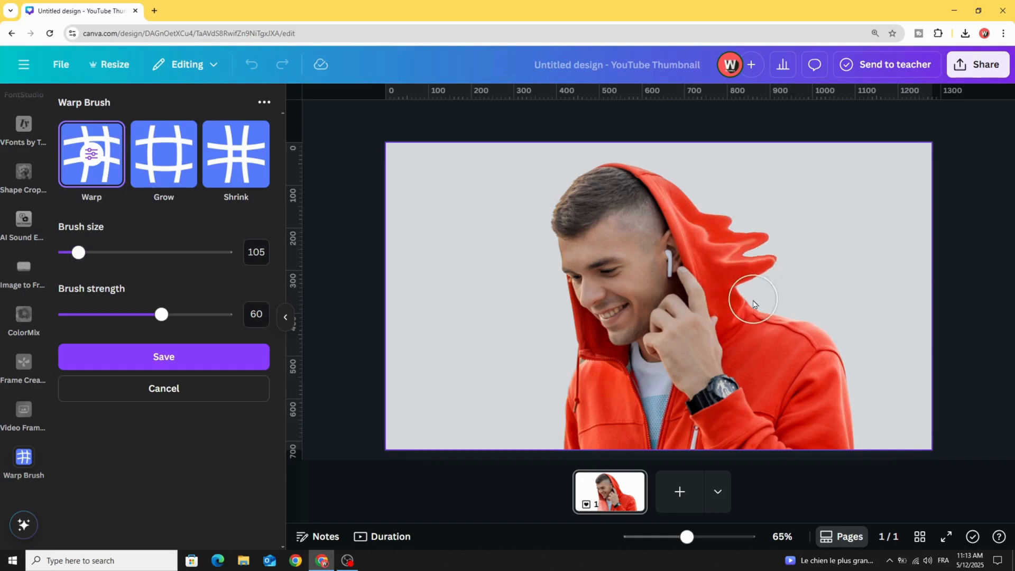
mouse_move(760, 291)
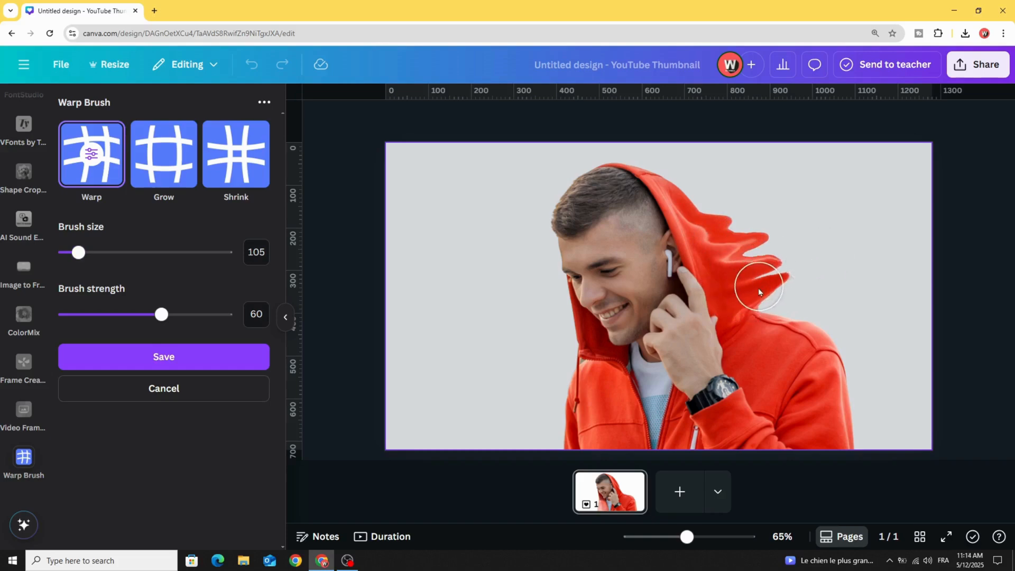
drag(761, 288, 855, 315)
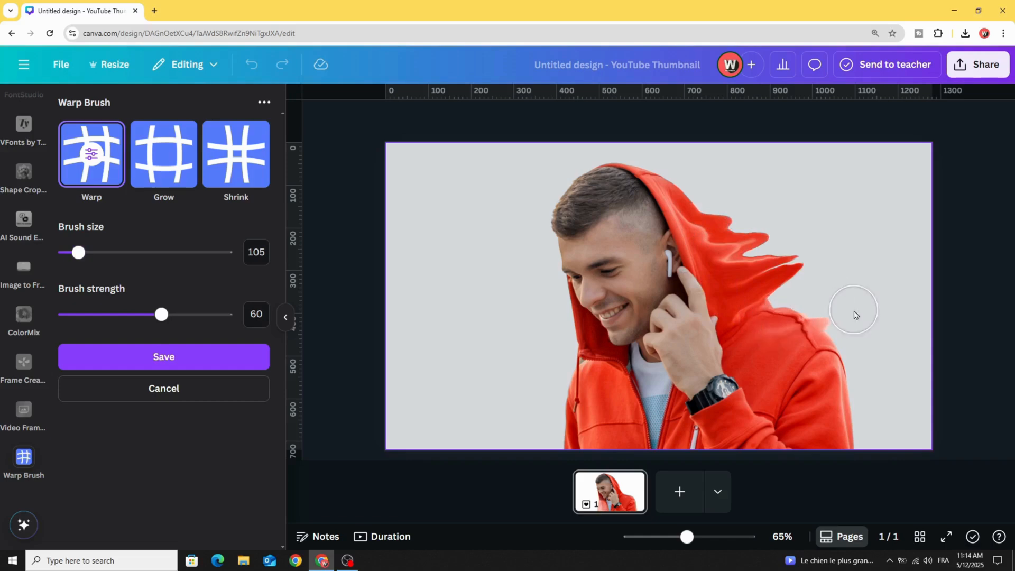
- Smear the shoulder and lower hoodie outward until red streaks cover the whole right side and top-right corner
drag(854, 310, 854, 227)
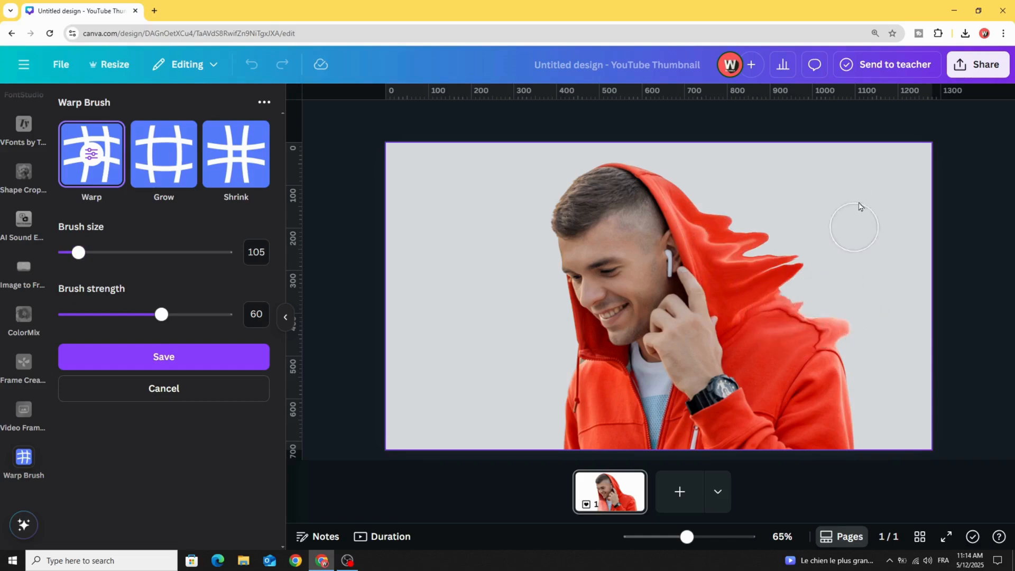
drag(855, 227, 909, 372)
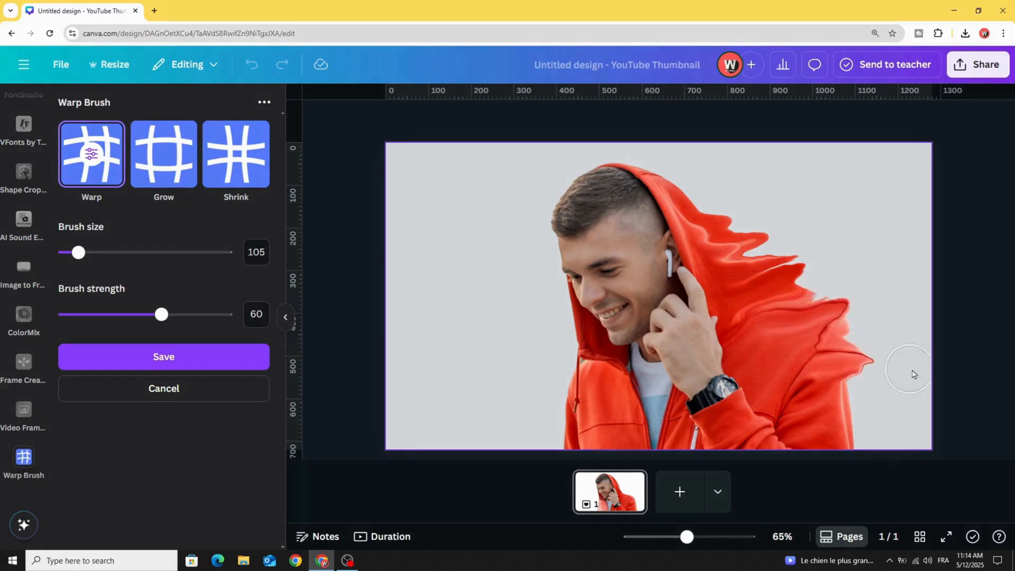
drag(910, 369, 781, 304)
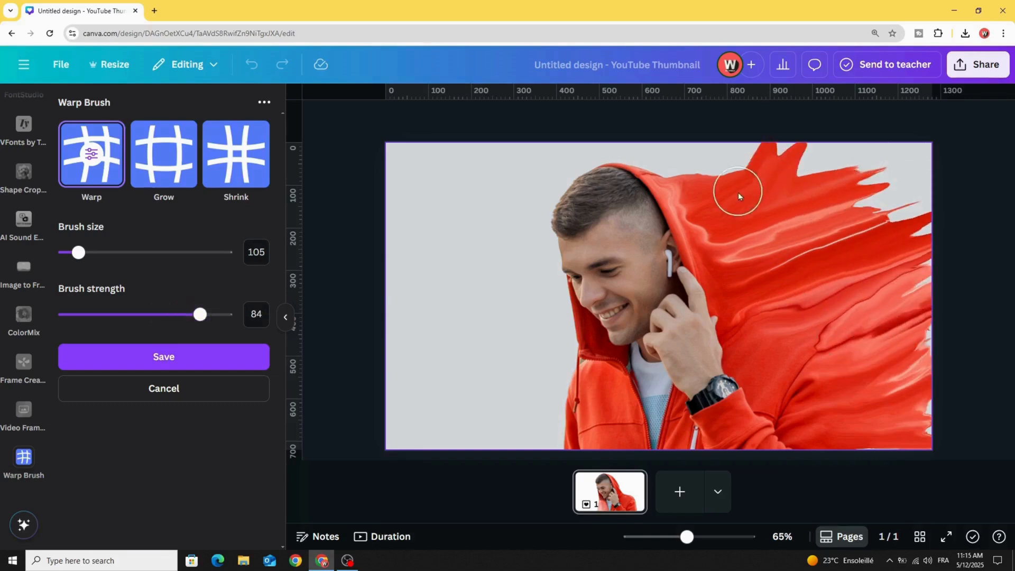
drag(738, 194, 855, 159)
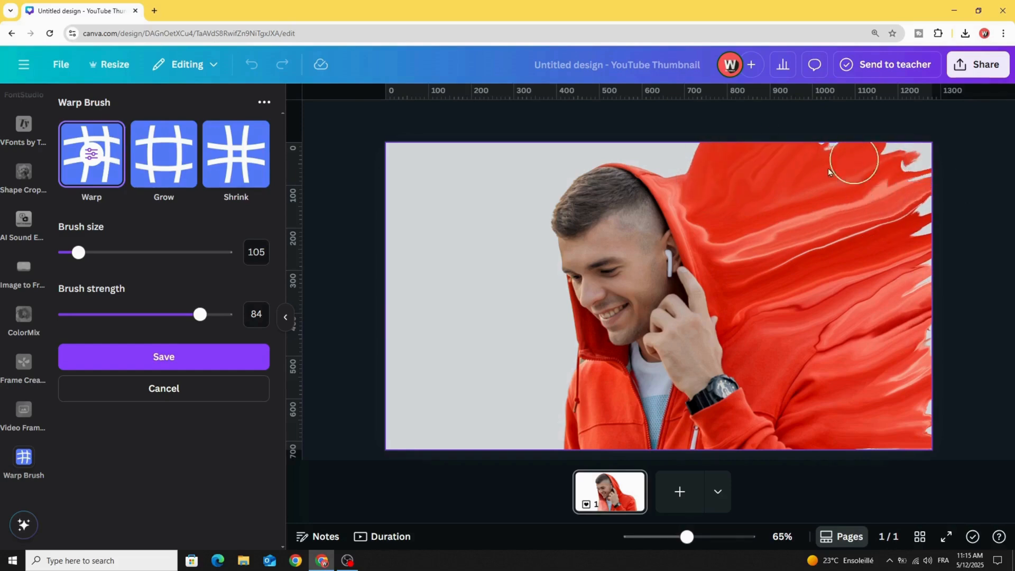
drag(853, 160, 860, 276)
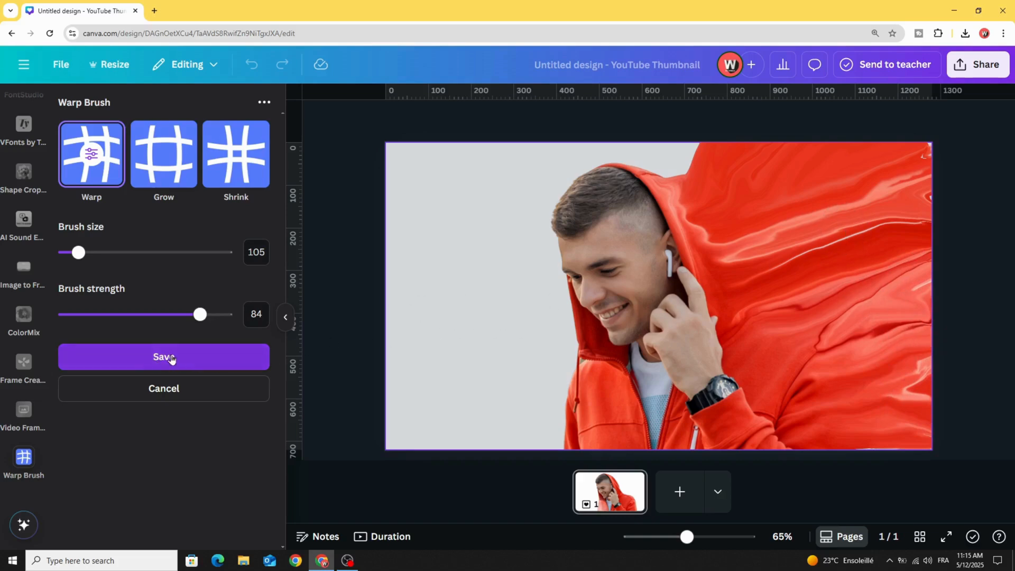
- Save the warp edits and duplicate the page into a second identical page
click(164, 357)
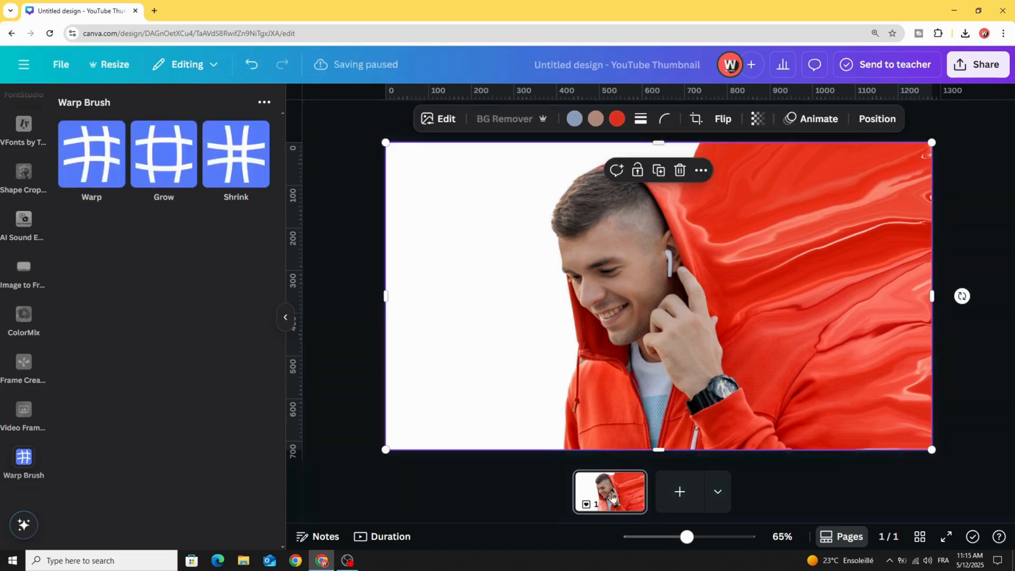
right_click(608, 493)
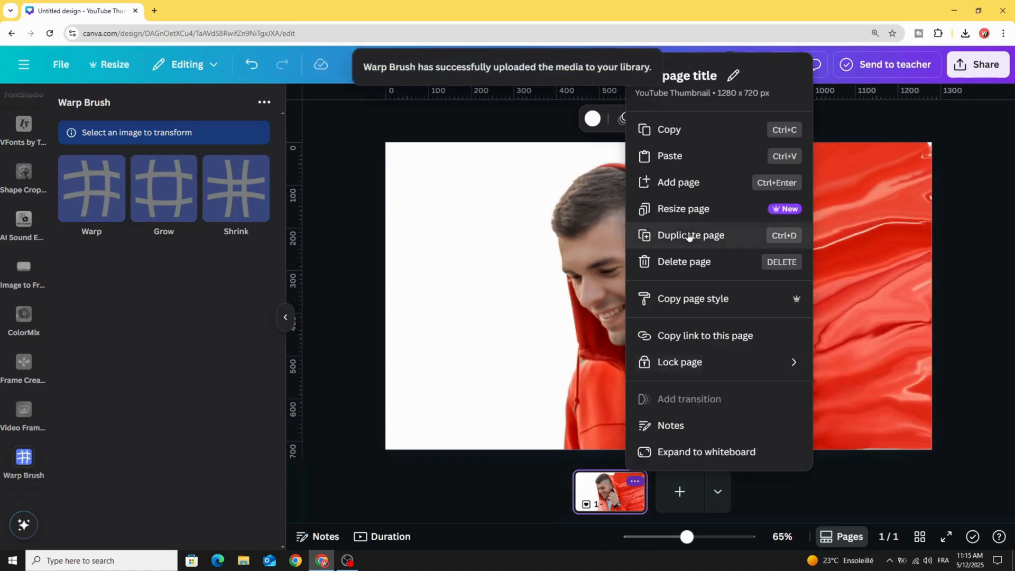
click(690, 235)
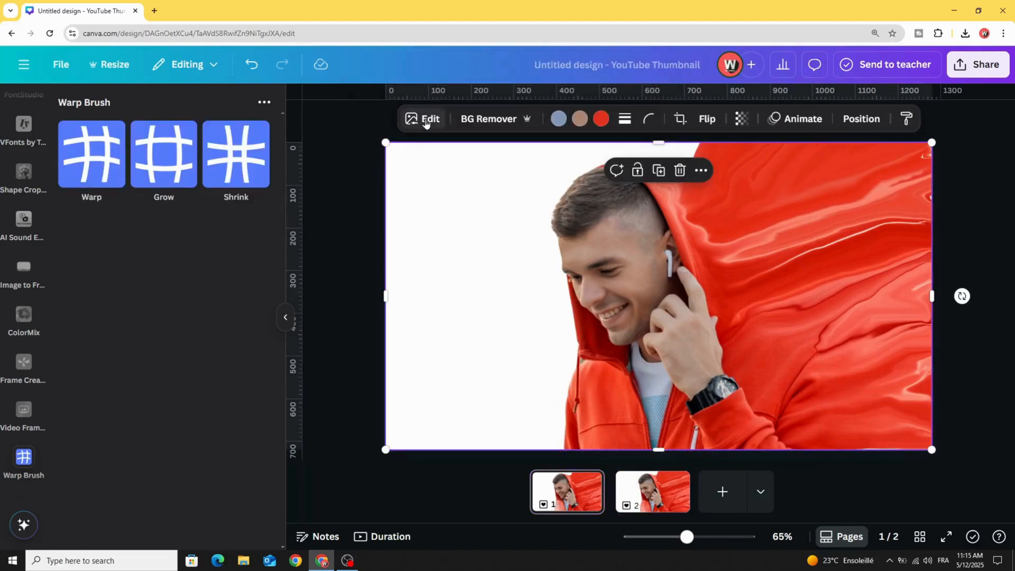
- Apply a custom duotone turning the warped photo near-black, then bring up the sidebar tools
click(422, 118)
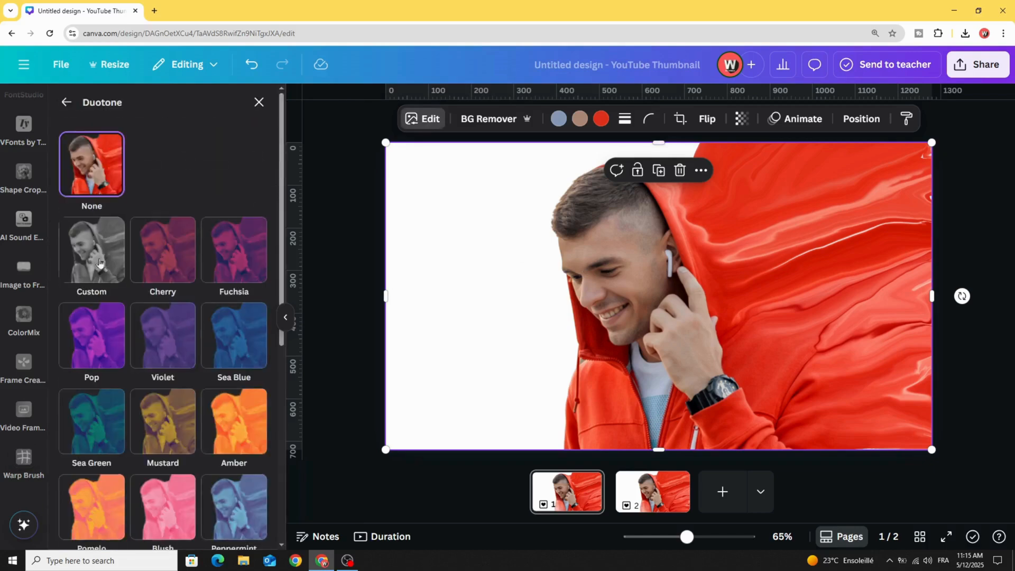
click(91, 251)
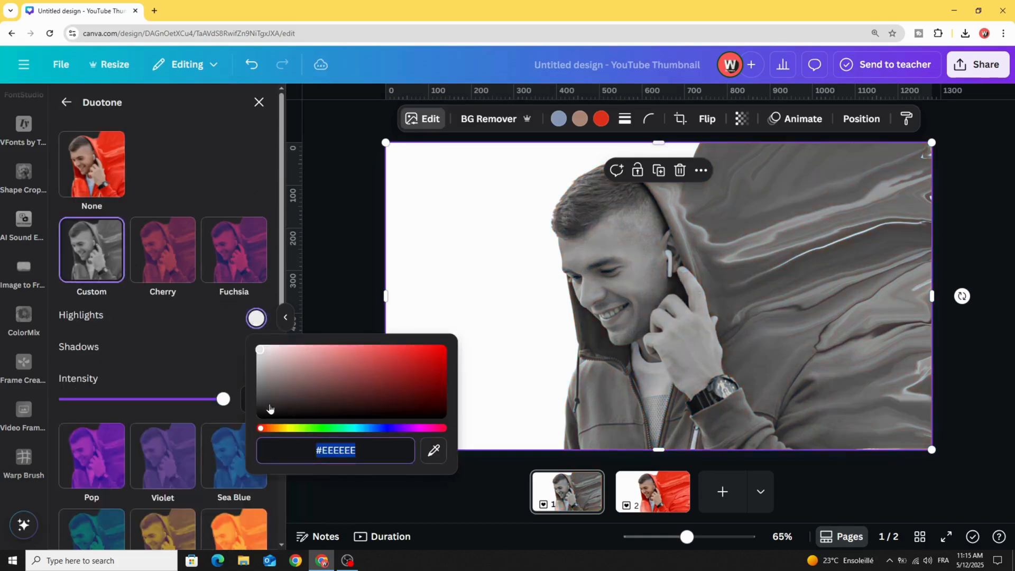
click(23, 460)
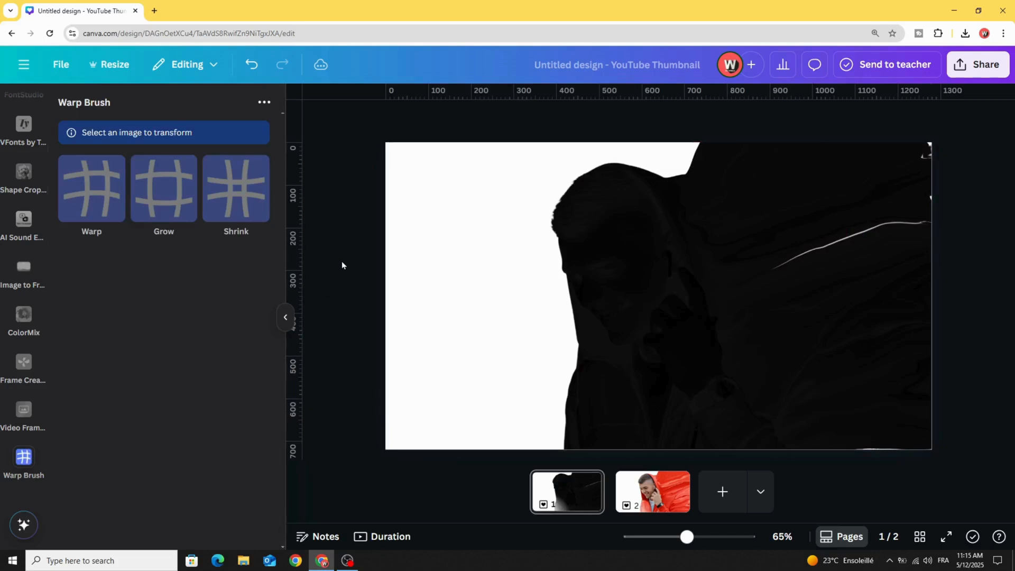
scroll(down, 3)
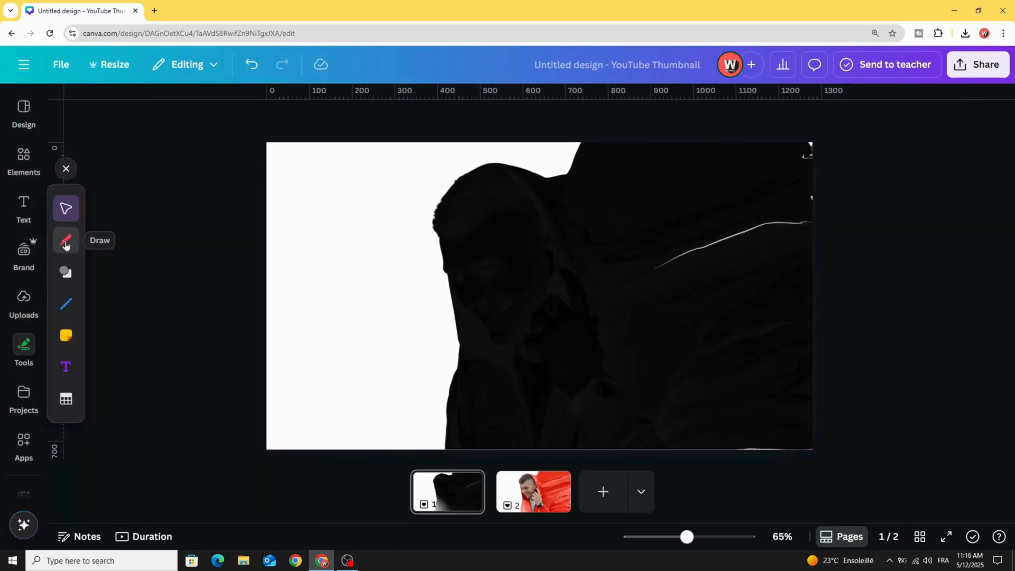
- Paint white with a thick marker over the dark streaks right of the figure, leaving a clean black silhouette
click(65, 240)
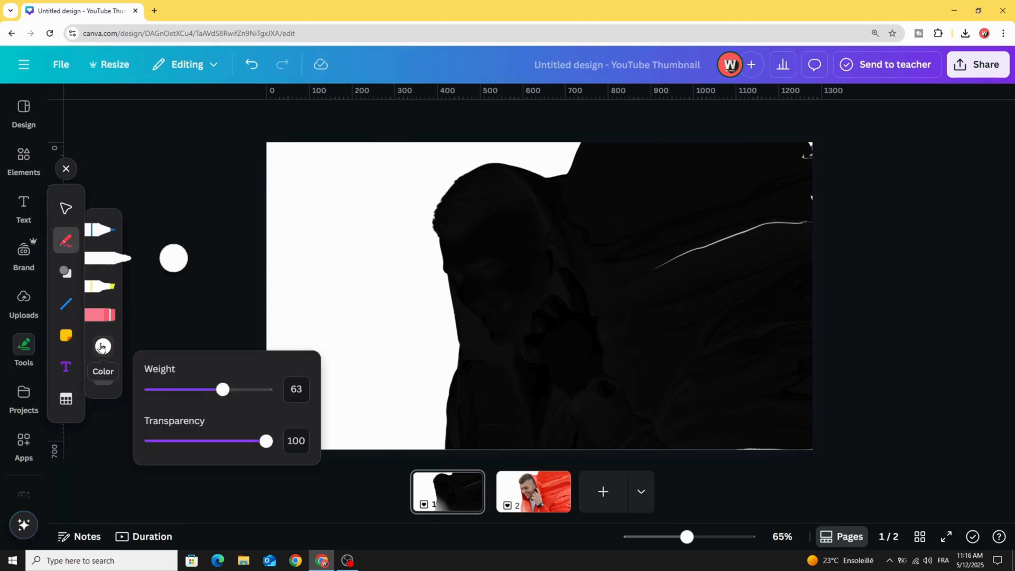
drag(221, 390, 237, 389)
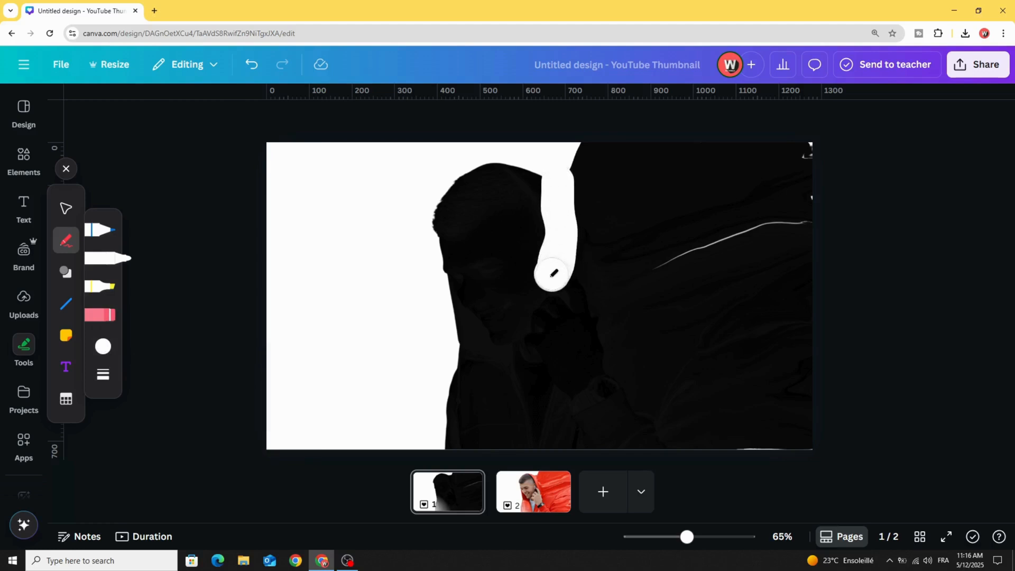
drag(553, 275, 581, 363)
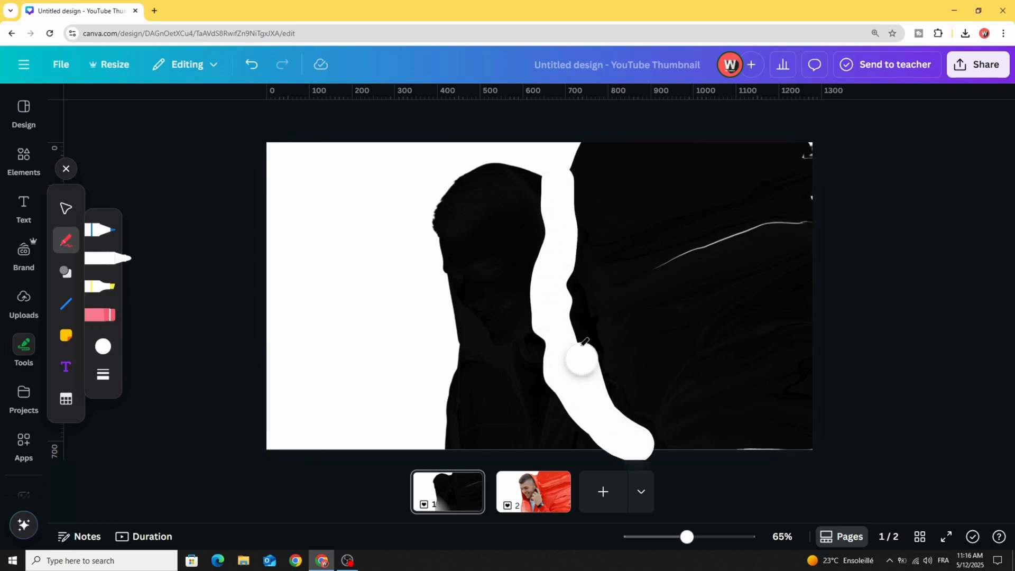
drag(581, 360, 822, 162)
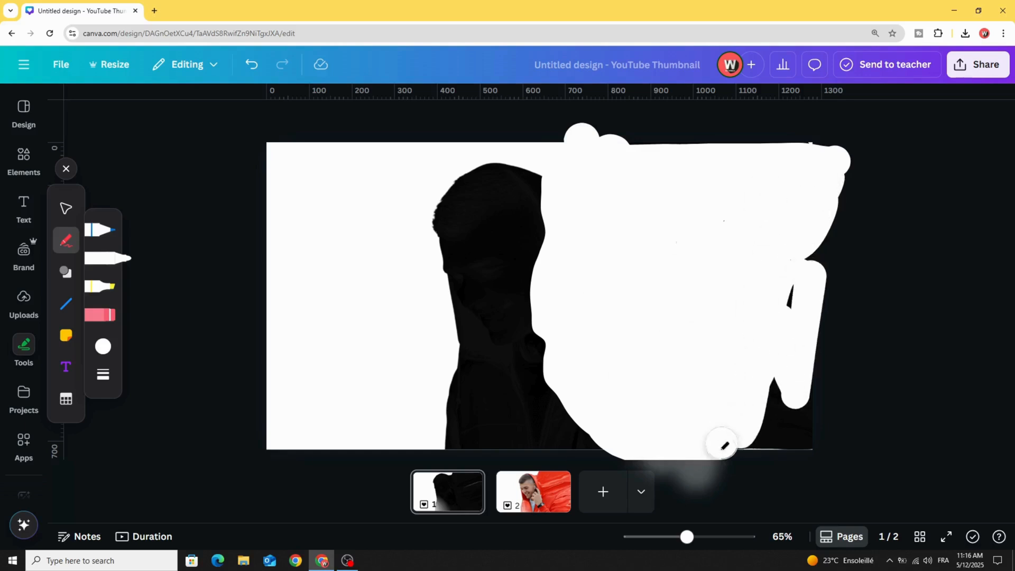
drag(724, 445, 843, 279)
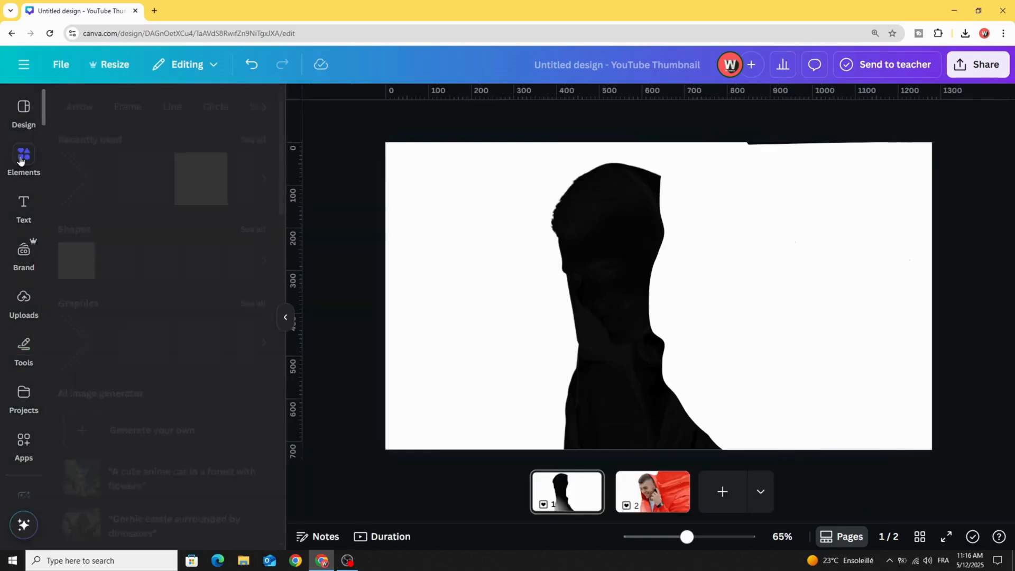
- Add a 'fog' graphic from Elements over the figure's right edge and tint it with a custom duotone
click(24, 161)
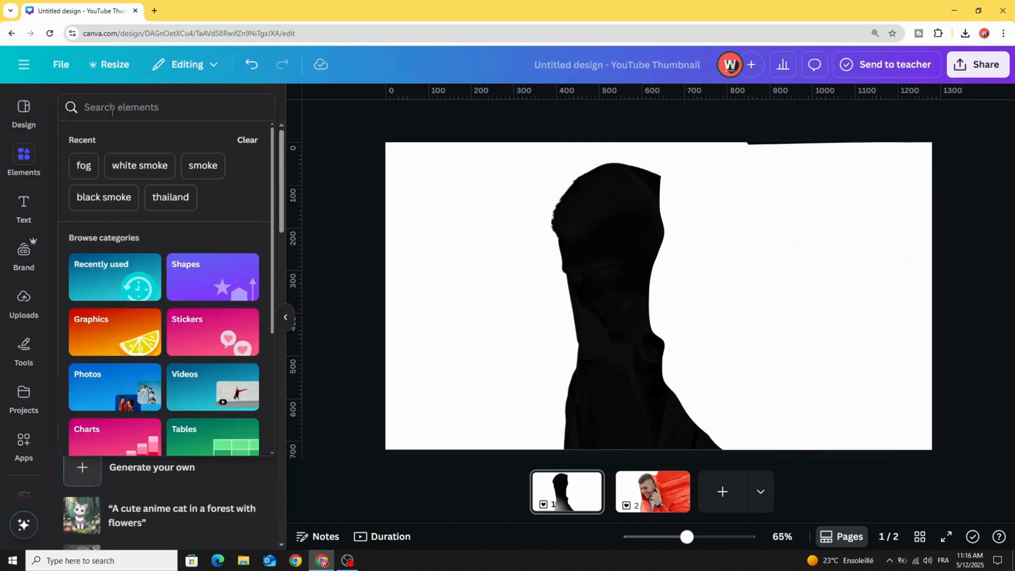
text(fog)
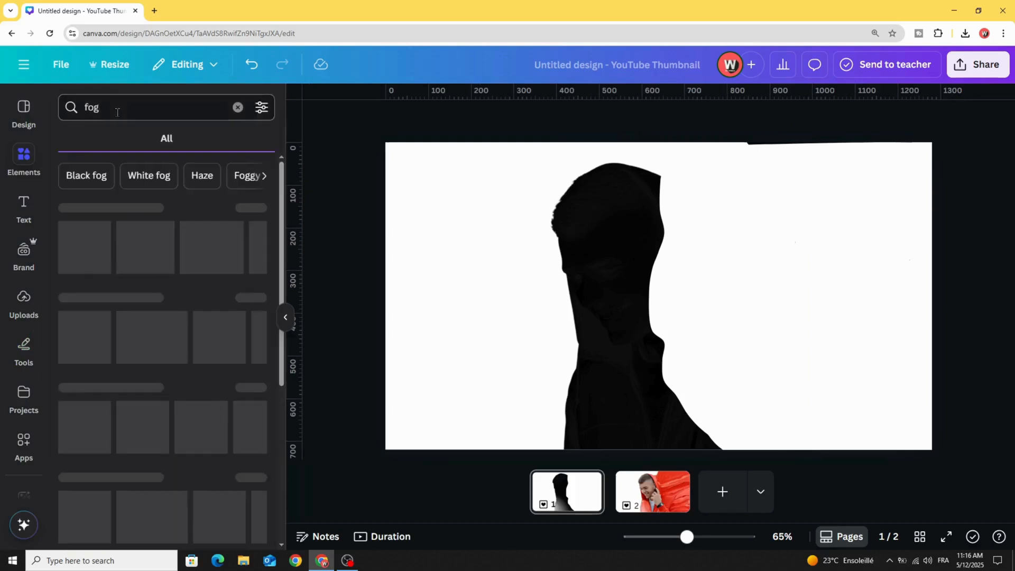
click(106, 138)
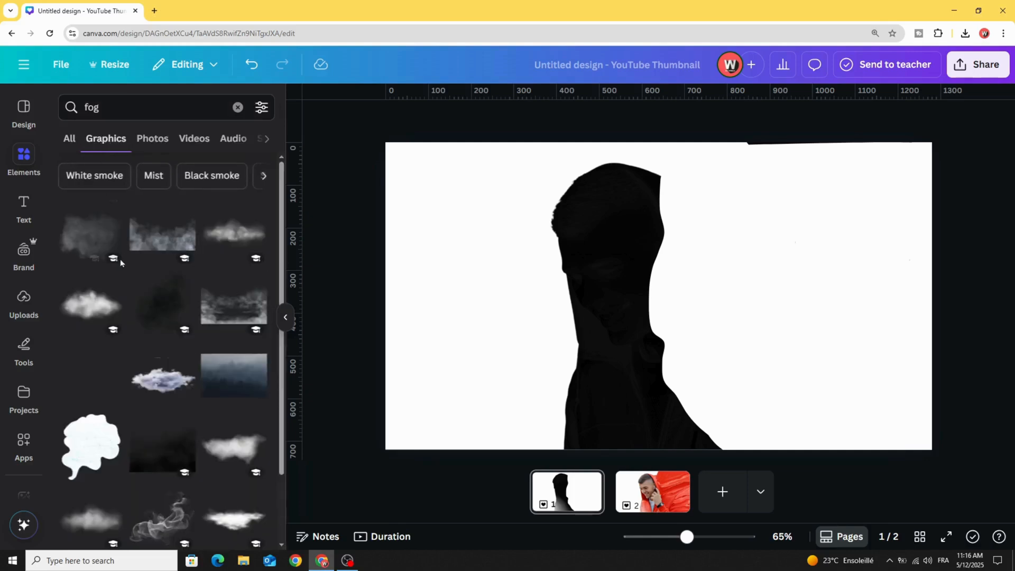
click(90, 234)
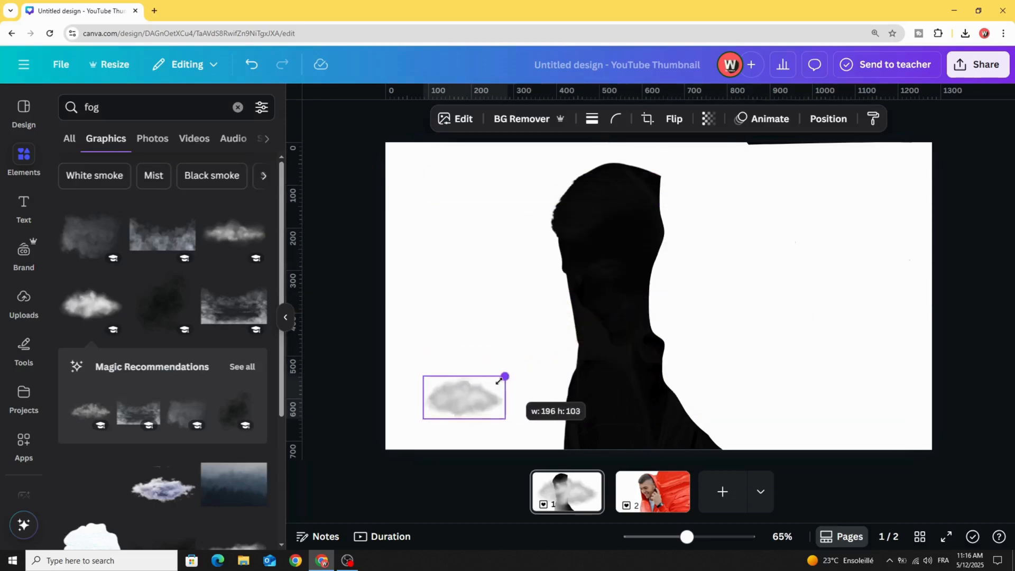
drag(464, 397, 612, 258)
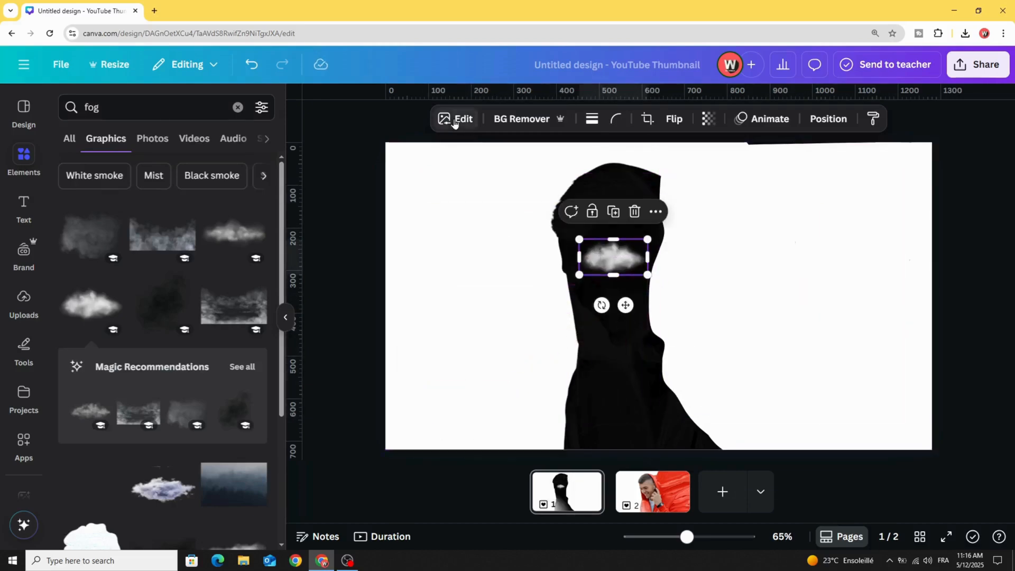
click(455, 119)
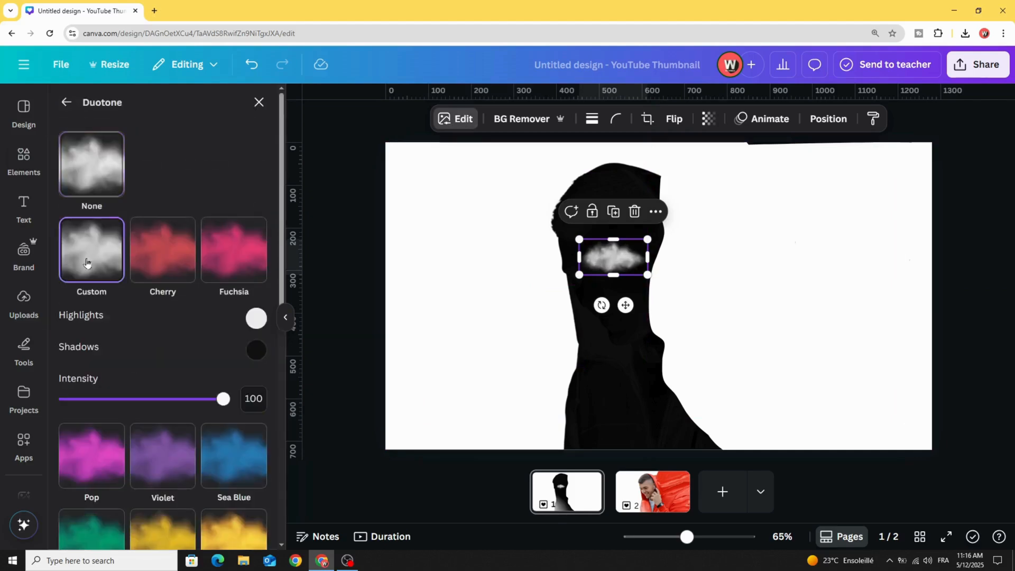
click(256, 317)
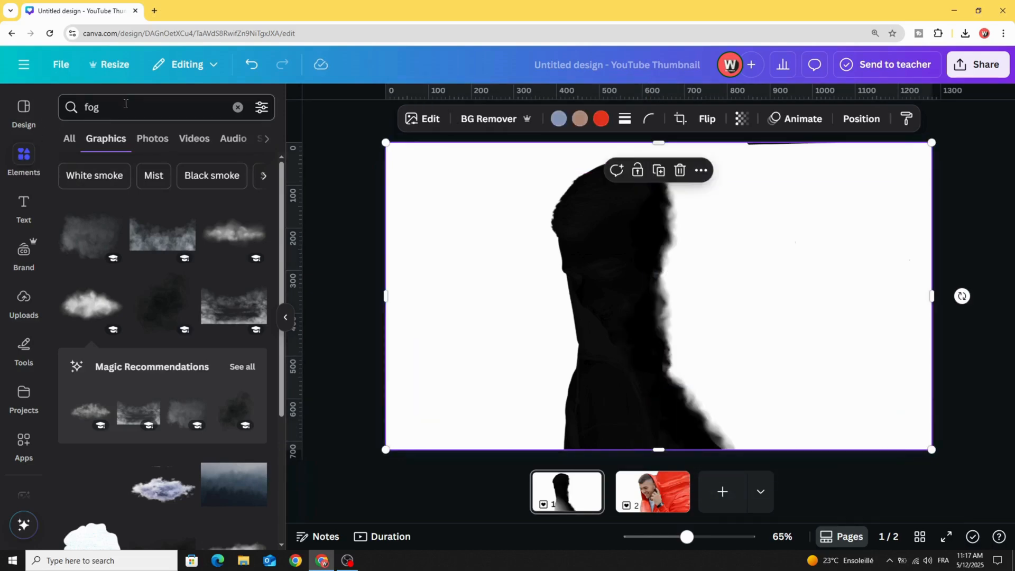
- Search Elements for white smoke and add a smoke graphic flowing from the silhouette's right side
text(whi)
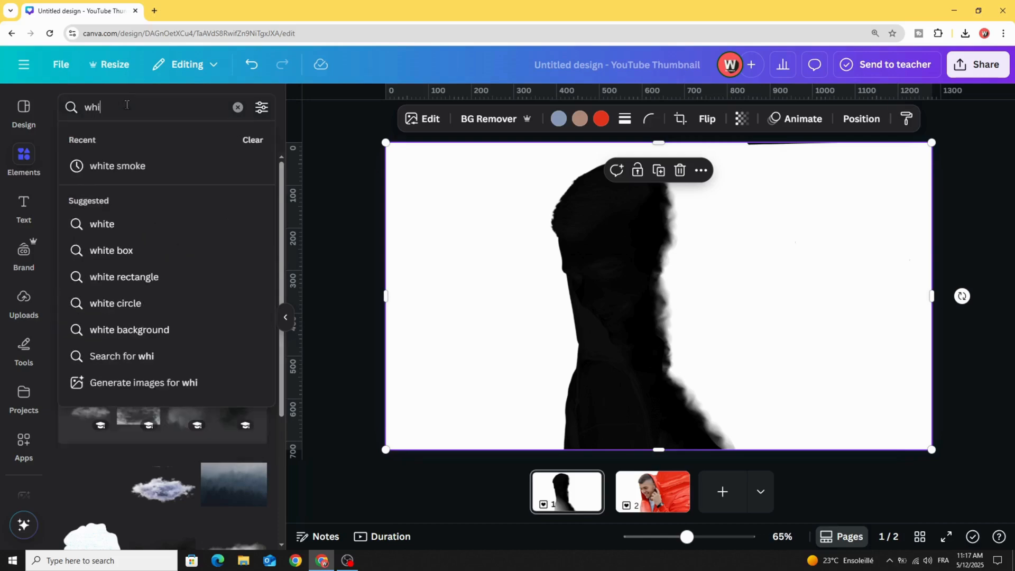
click(118, 165)
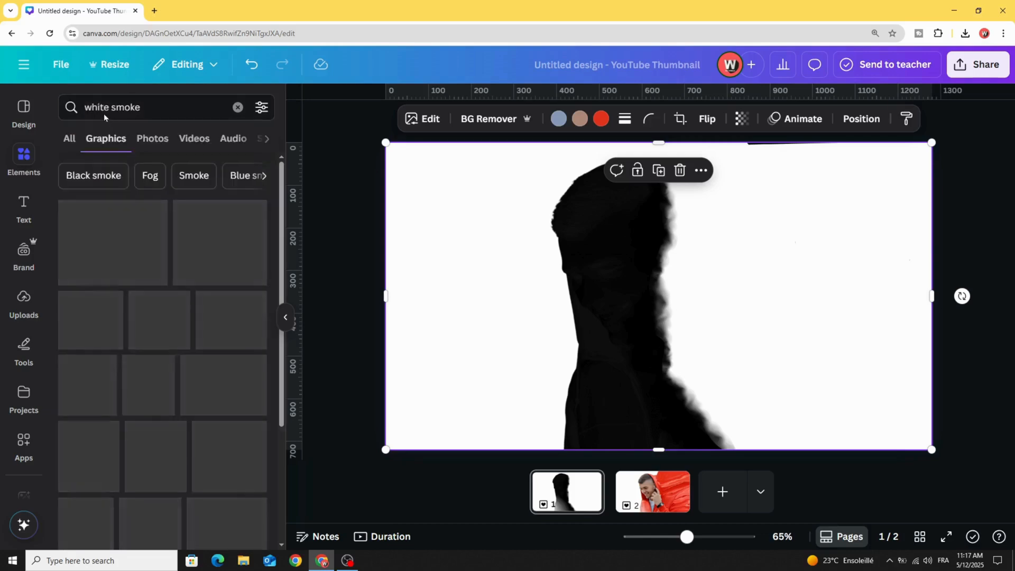
scroll(down, 3)
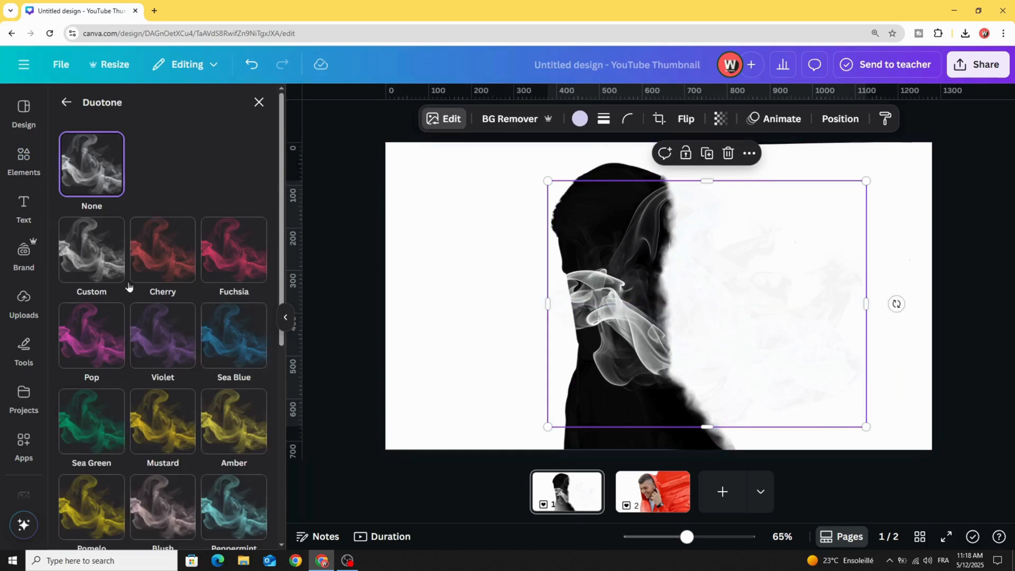
click(91, 249)
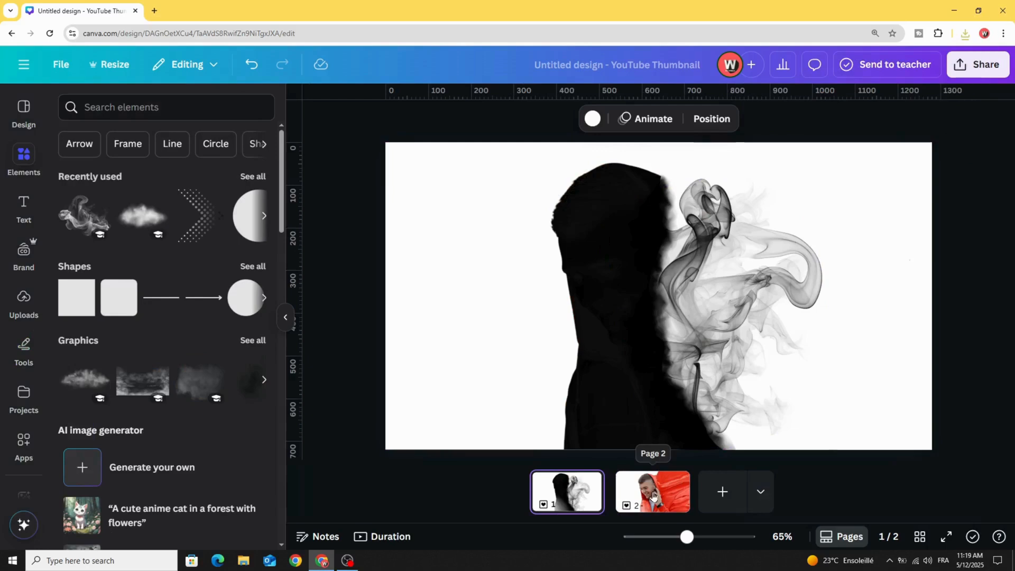
- Switch to page 2 and bring in the saved silhouette-and-smoke image over the hoodie photo
click(652, 491)
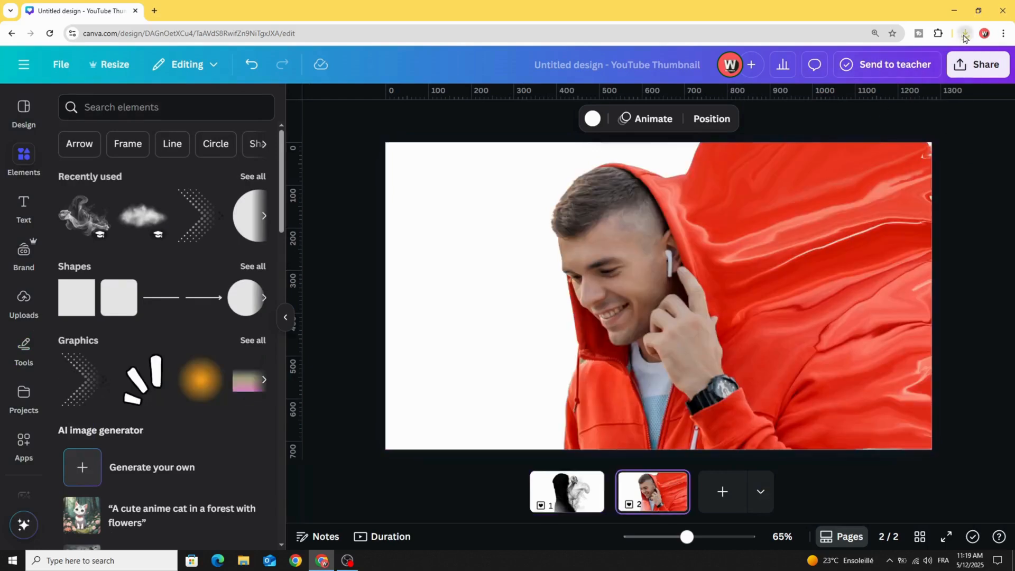
click(965, 33)
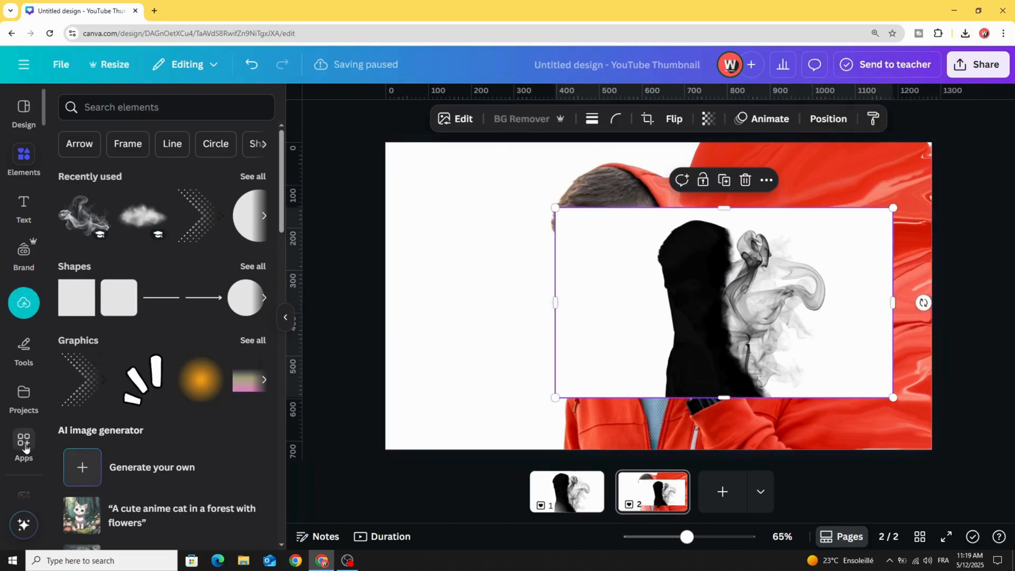
- Search Apps for 'blend' and launch the Blend Image app in Screen mode
text(Warp Brush)
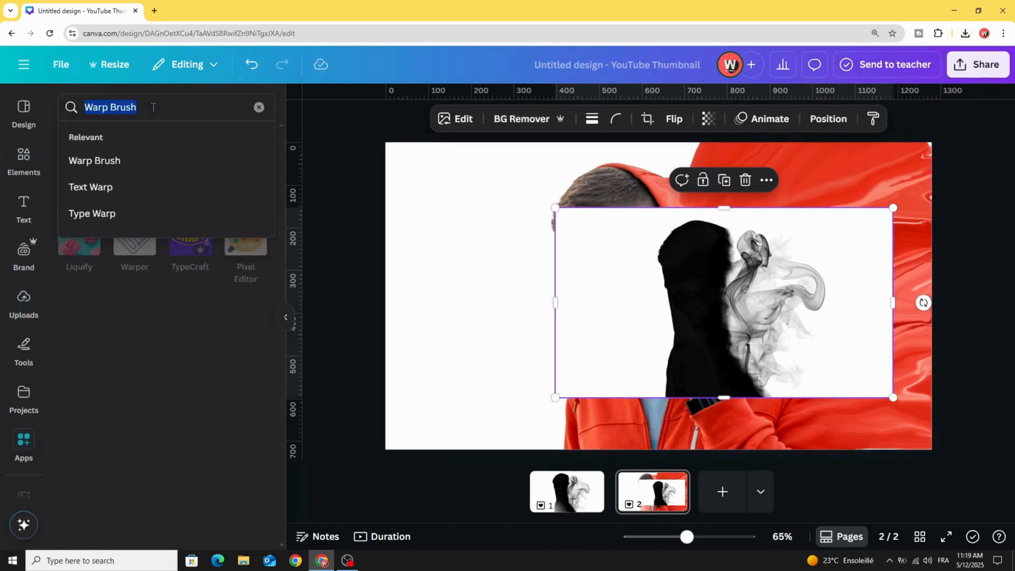
text(blend Image)
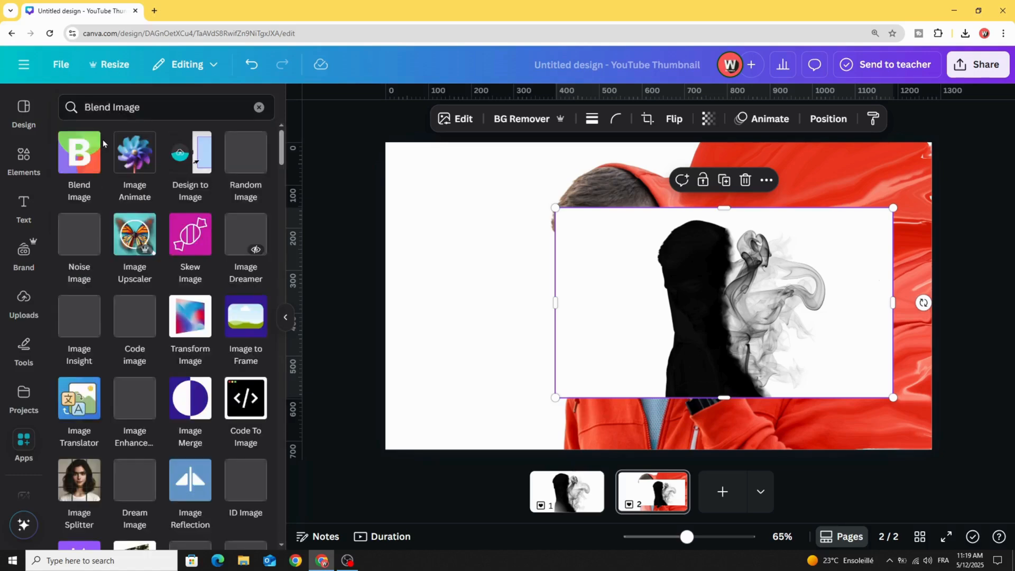
click(79, 159)
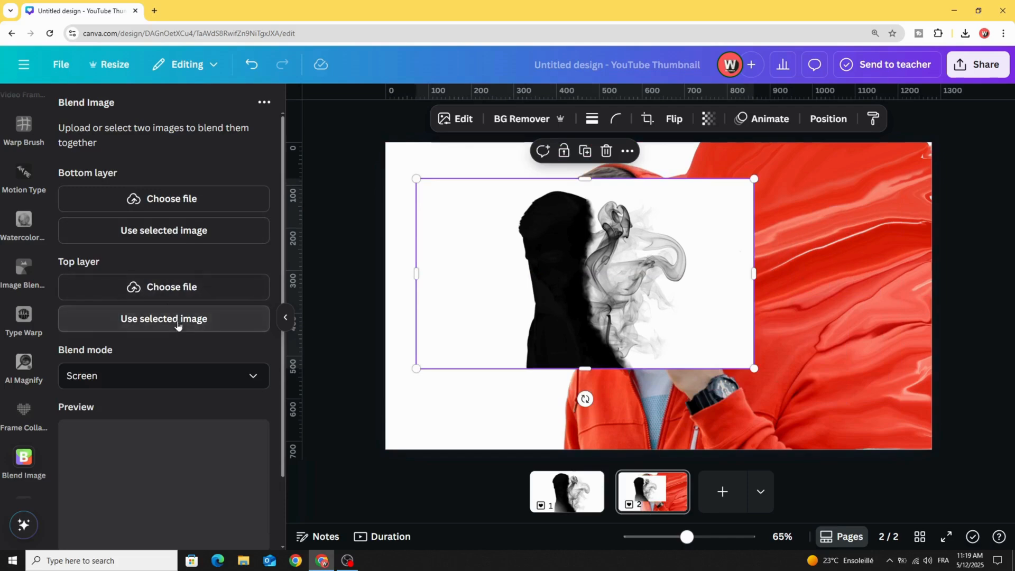
- Blend smoke artwork over the hoodie photo in Screen mode, then fit the result to page 2
click(164, 319)
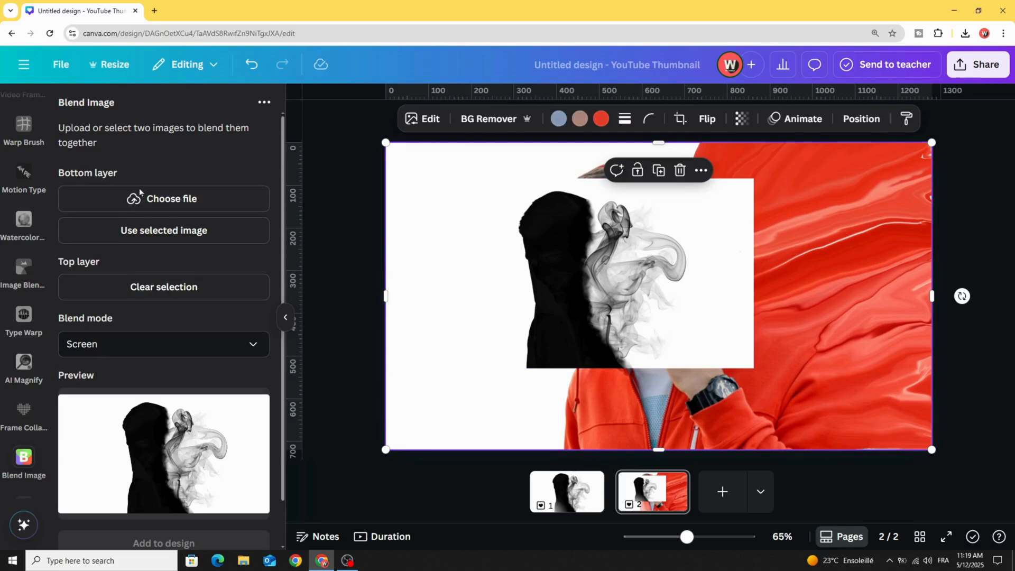
click(164, 230)
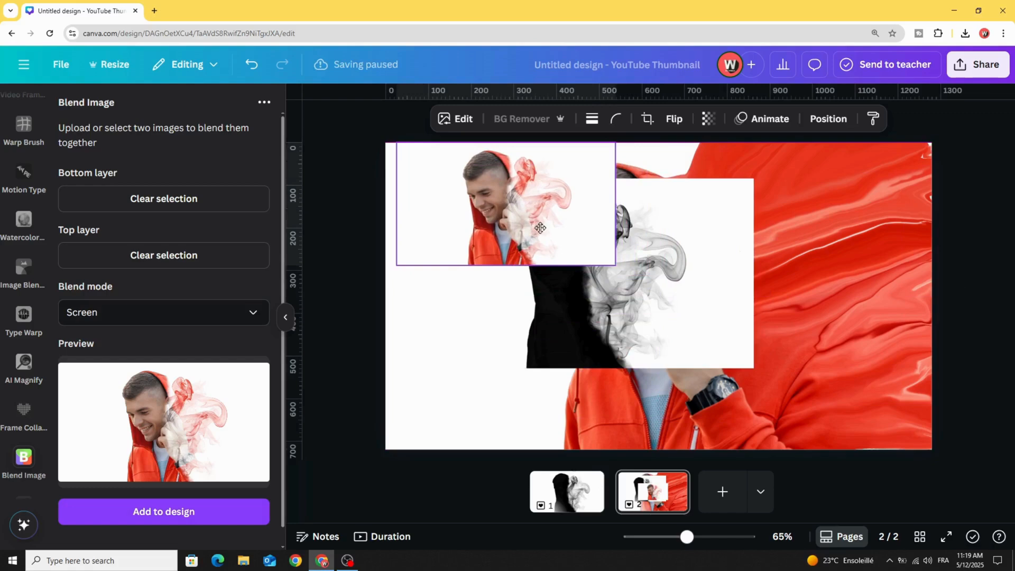
drag(614, 263, 724, 332)
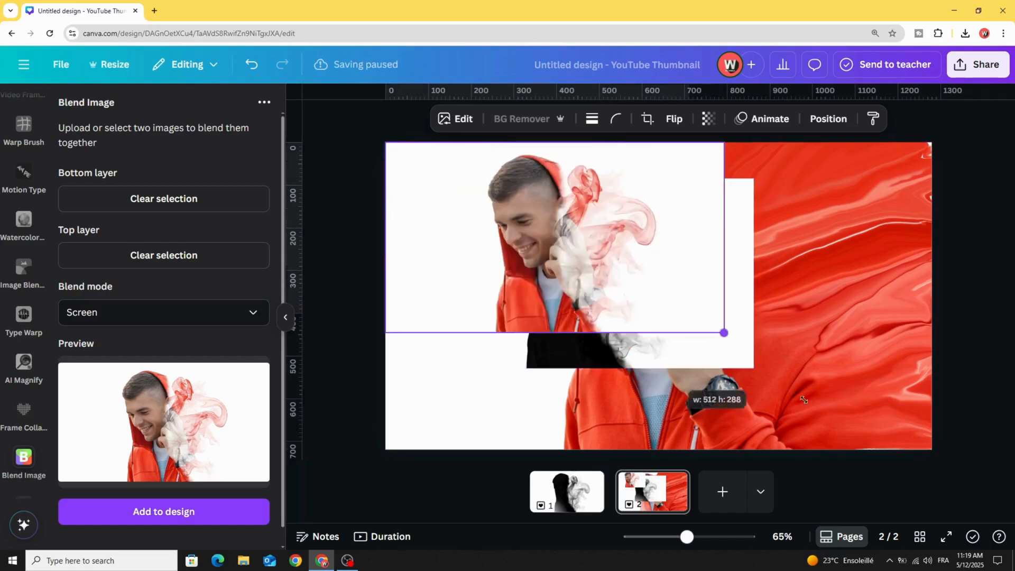
drag(724, 332, 933, 451)
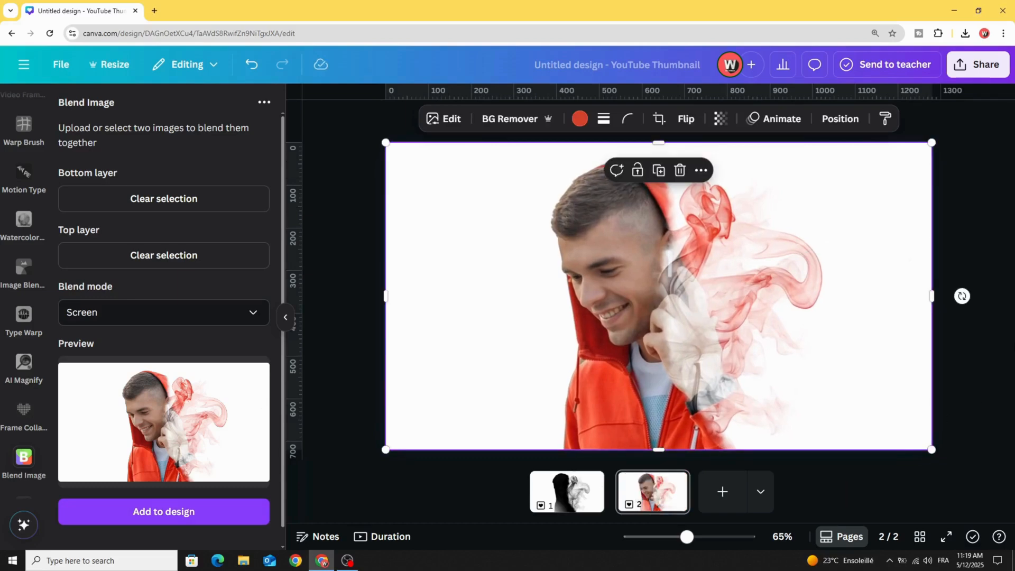
mouse_move(938, 379)
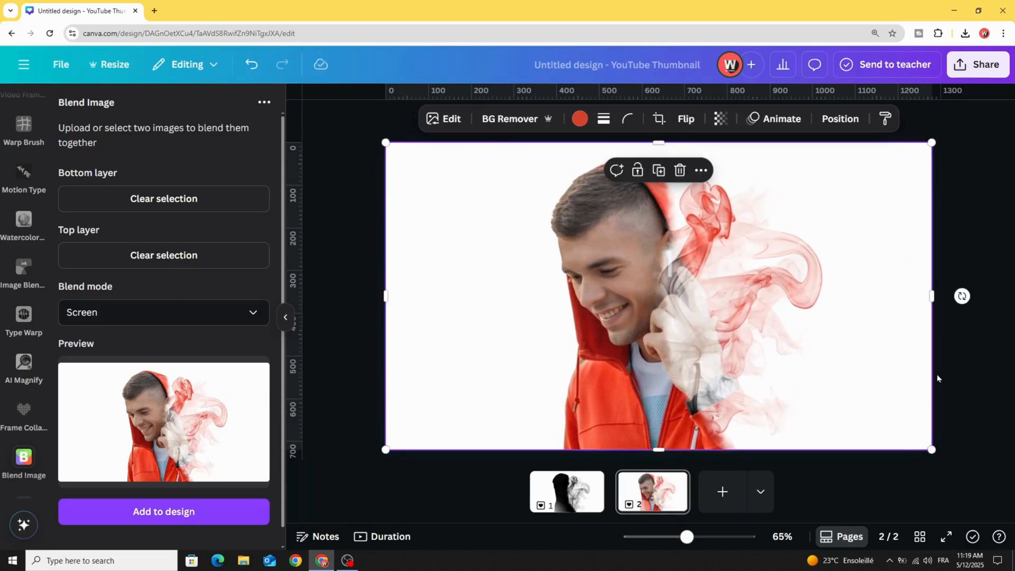